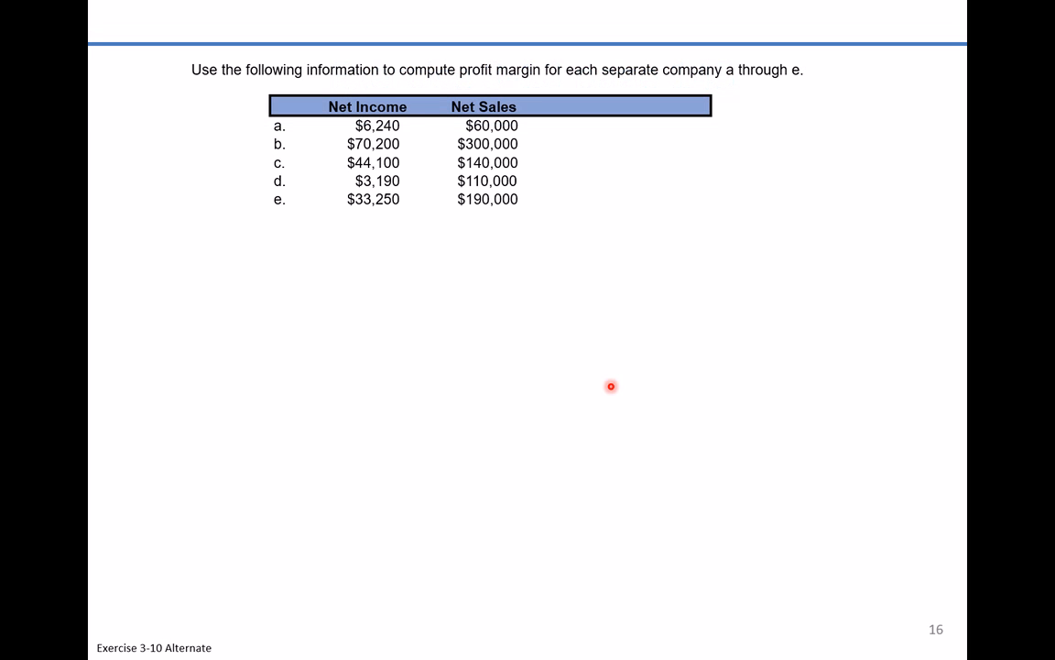
pyautogui.moveTo(548, 184)
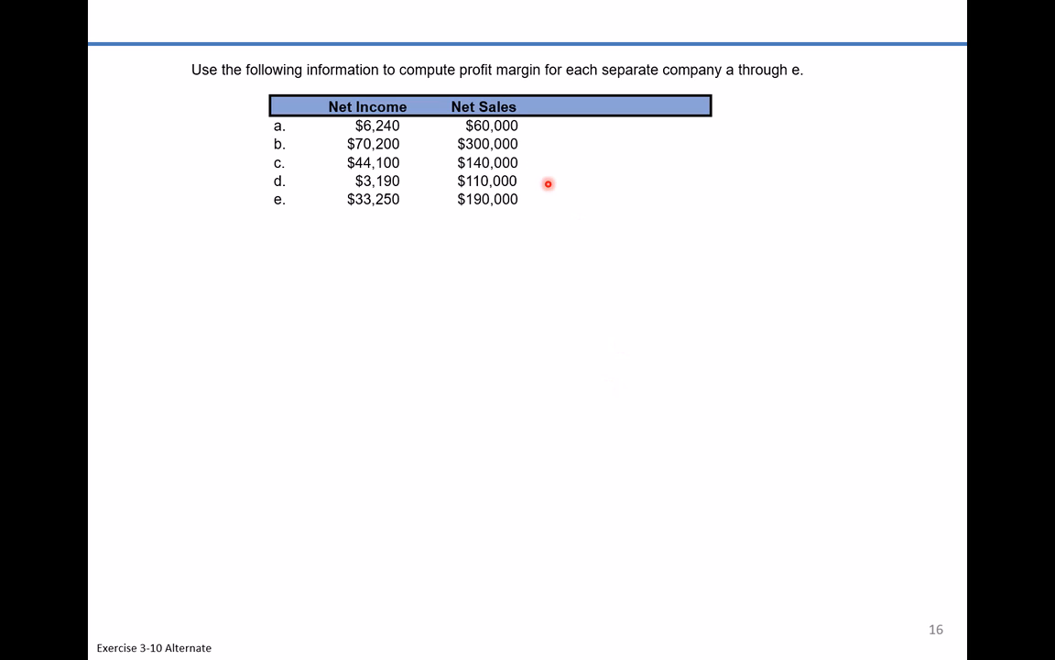
pyautogui.moveTo(535, 143)
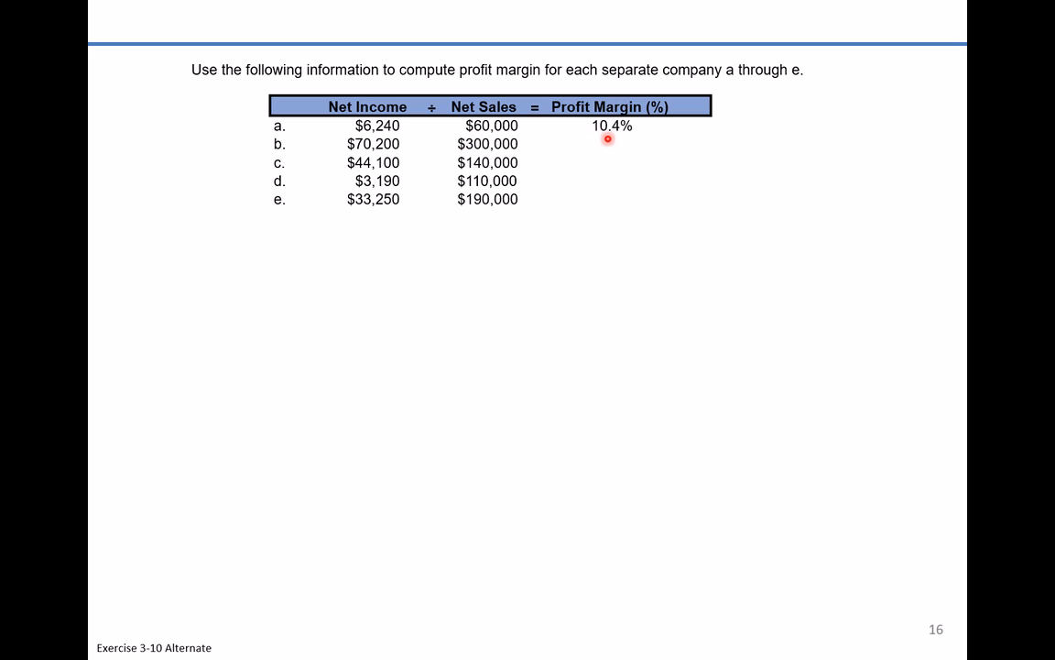
pyautogui.moveTo(626, 140)
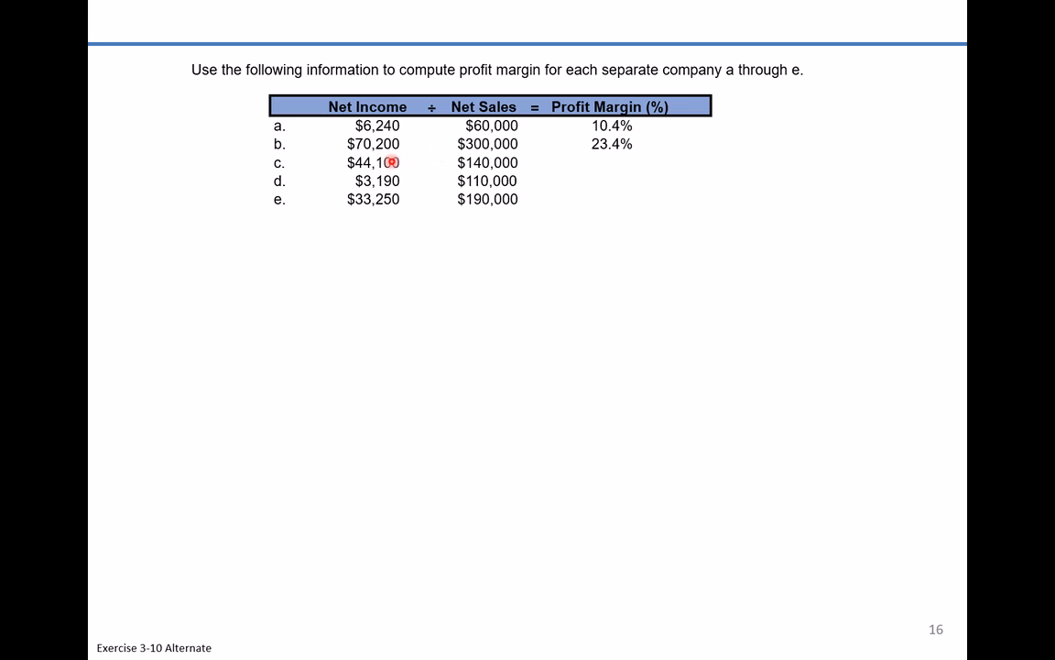
pyautogui.moveTo(680, 172)
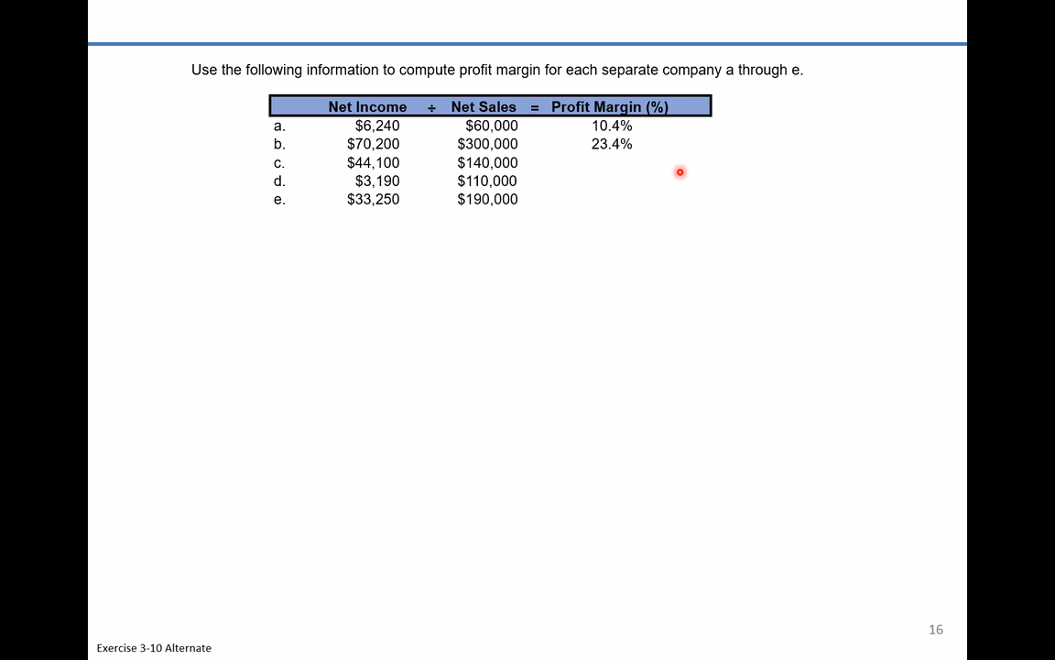
pyautogui.moveTo(656, 156)
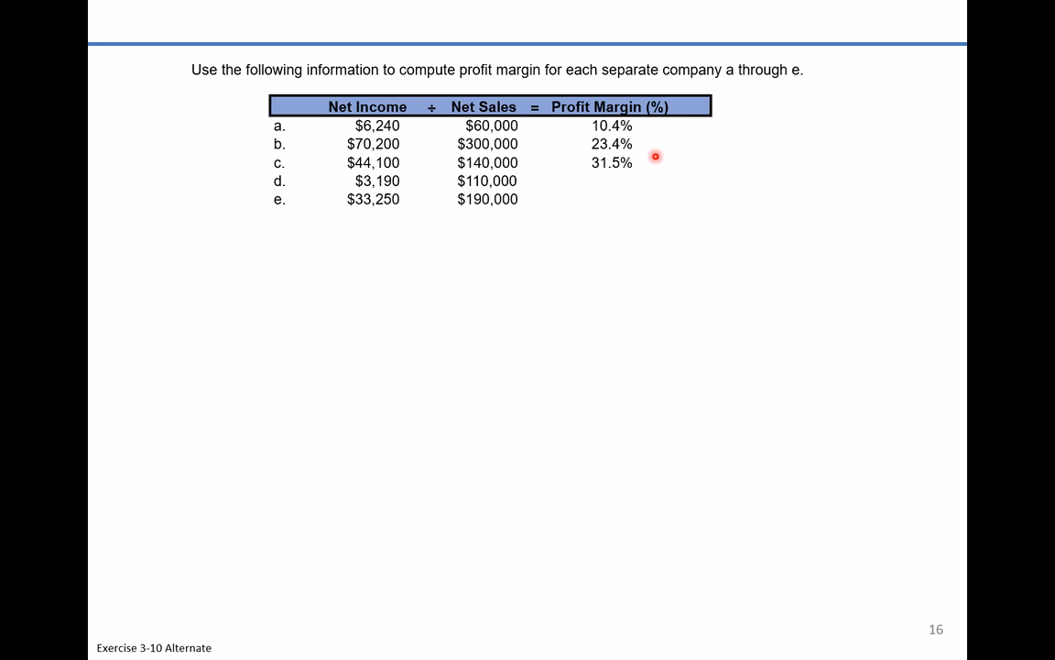
pyautogui.moveTo(634, 186)
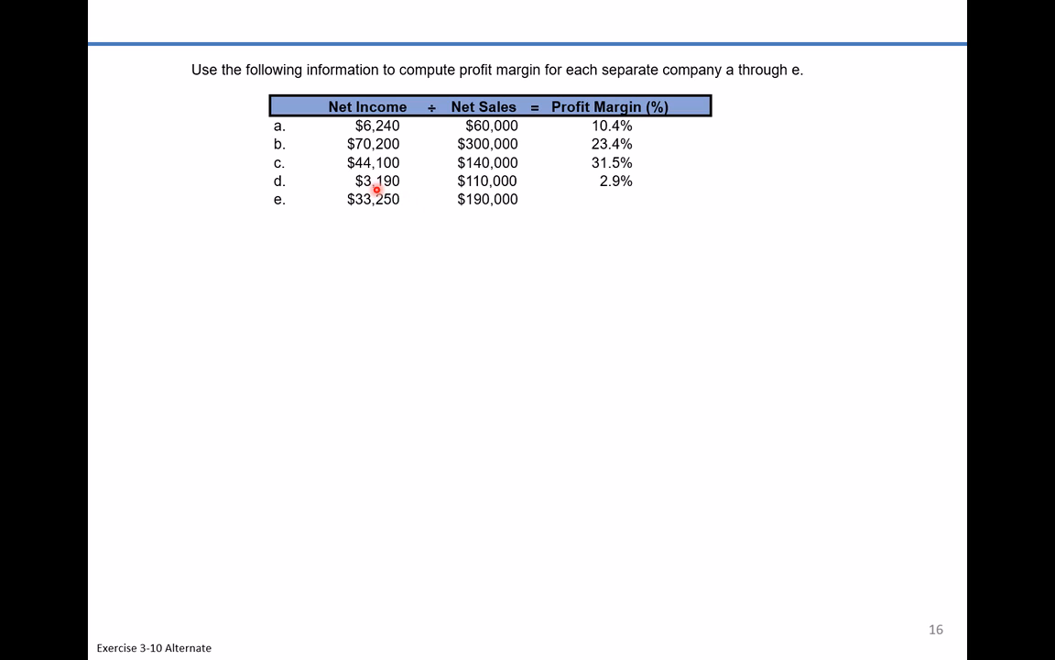
pyautogui.moveTo(465, 194)
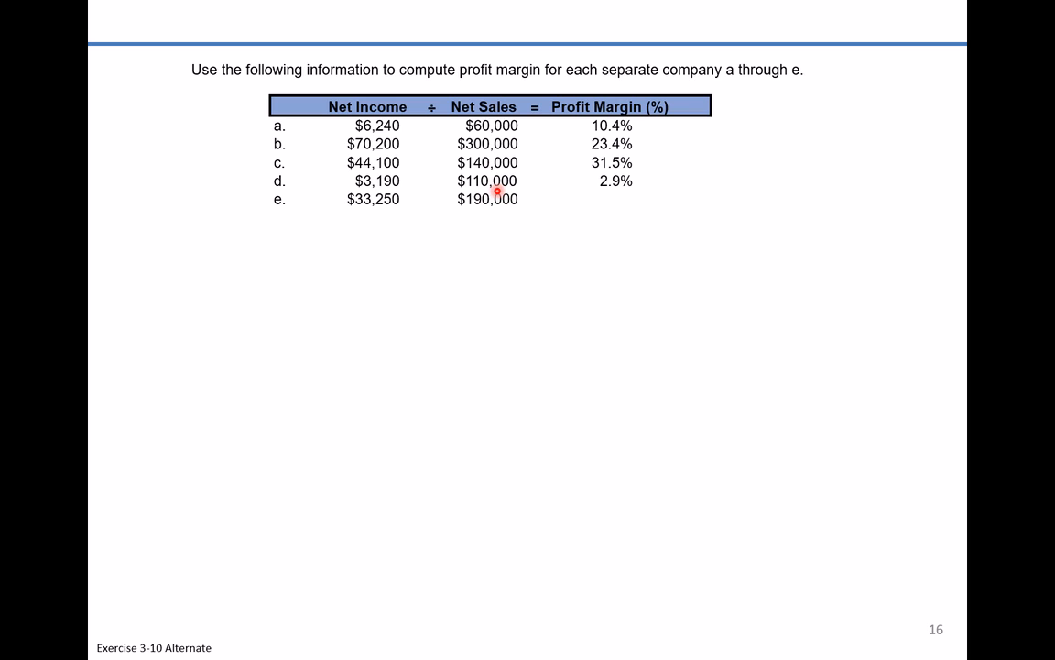
pyautogui.moveTo(627, 194)
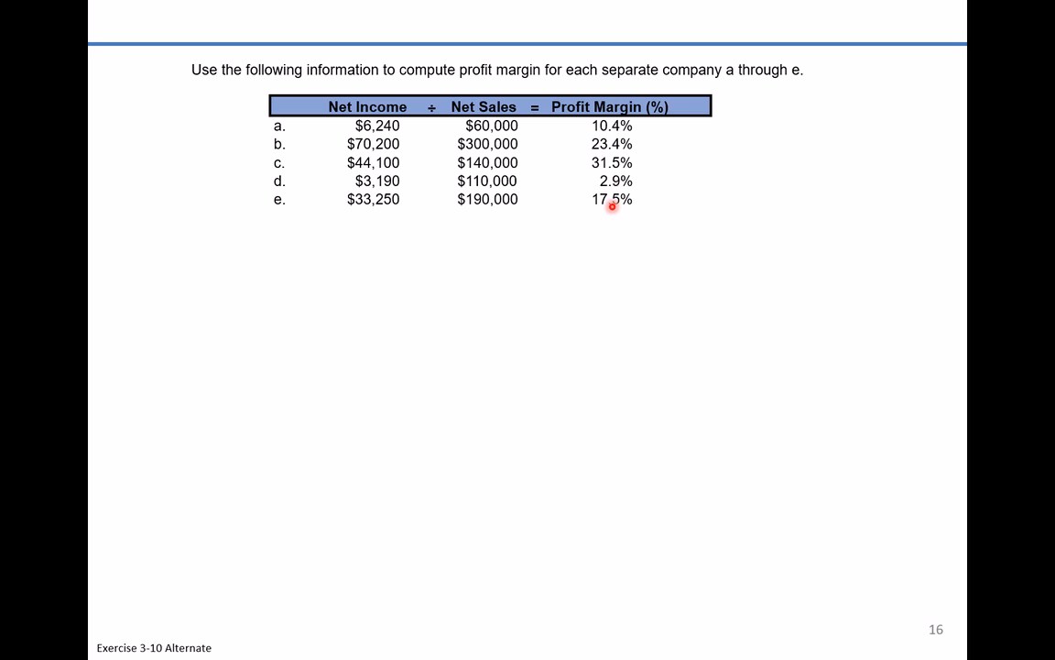
pyautogui.moveTo(506, 164)
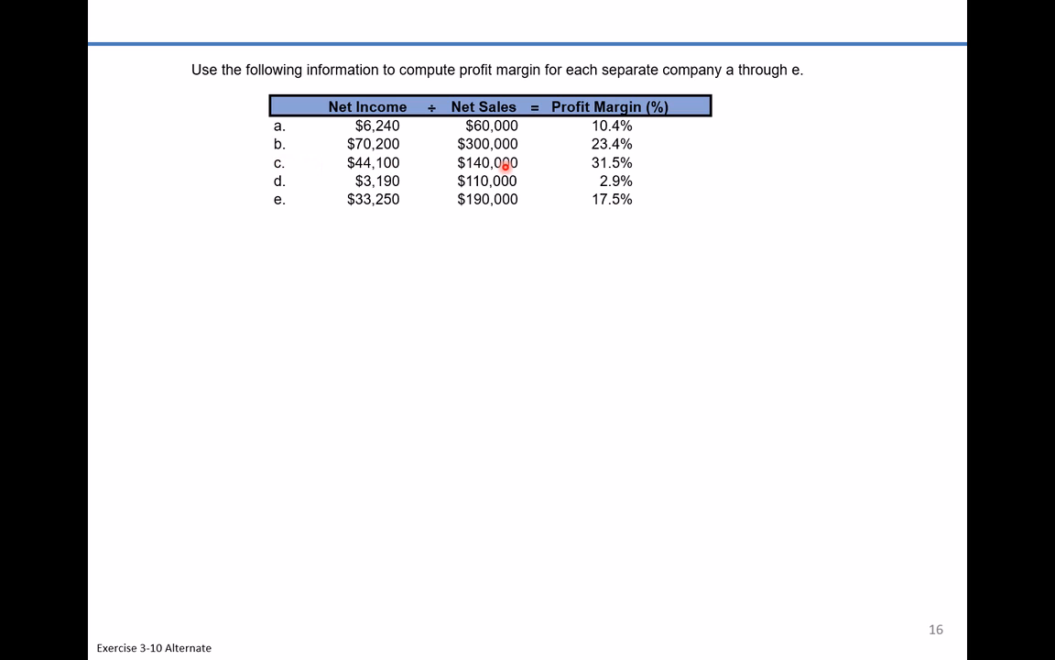
pyautogui.moveTo(621, 161)
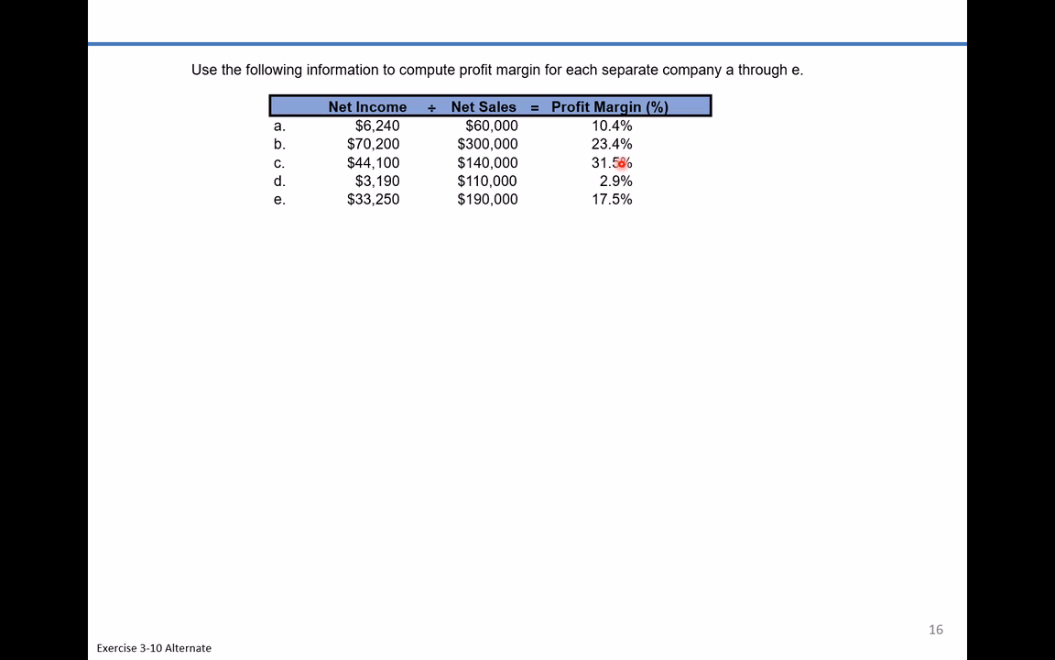
pyautogui.moveTo(654, 167)
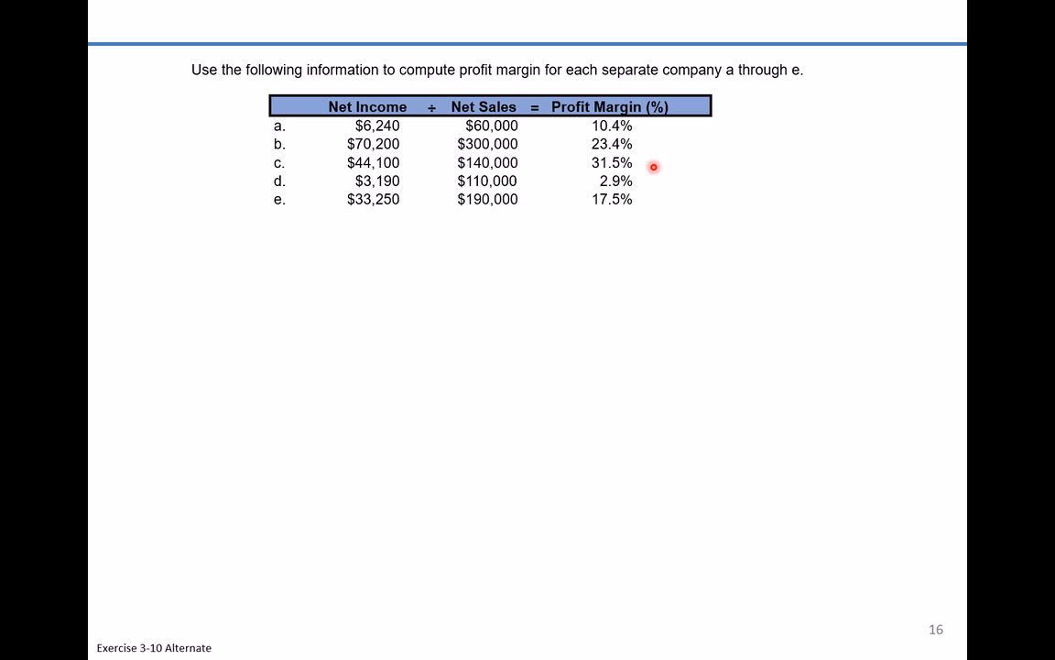